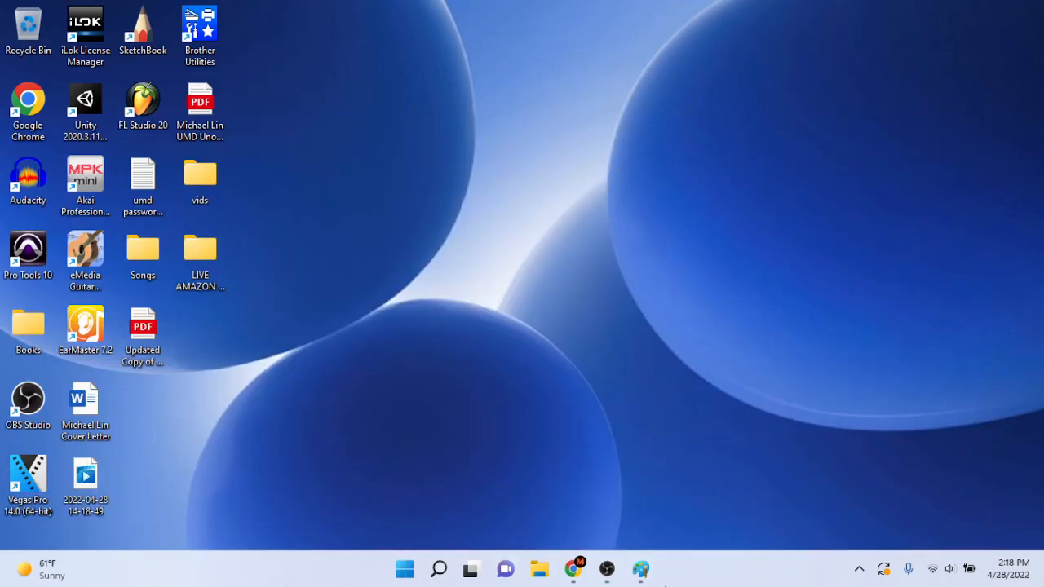
Step: Switch to the Paint canvas holding the example array {"abc", "bcd", etc}
click(640, 568)
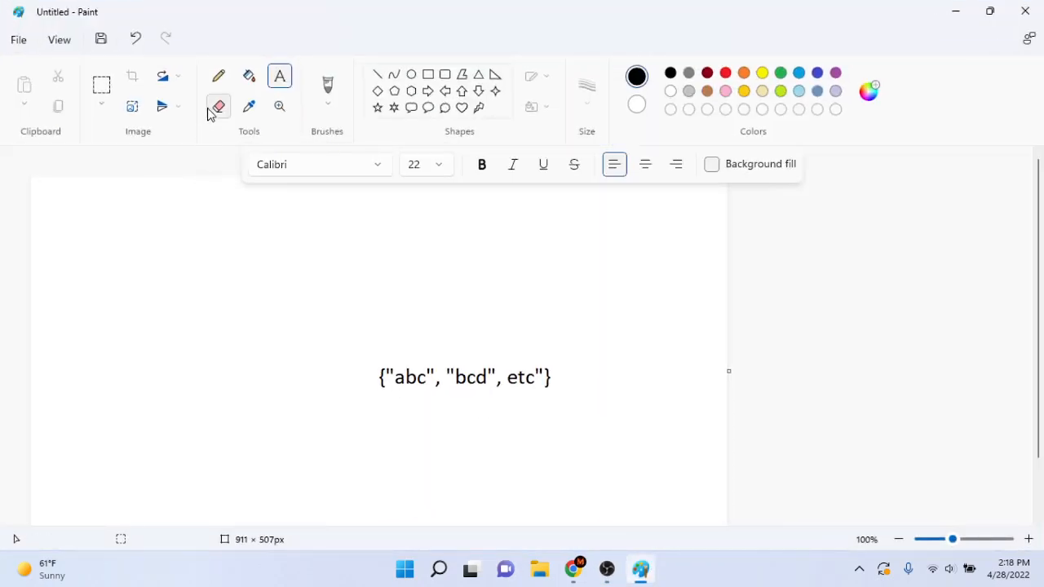
mouse_move(219, 75)
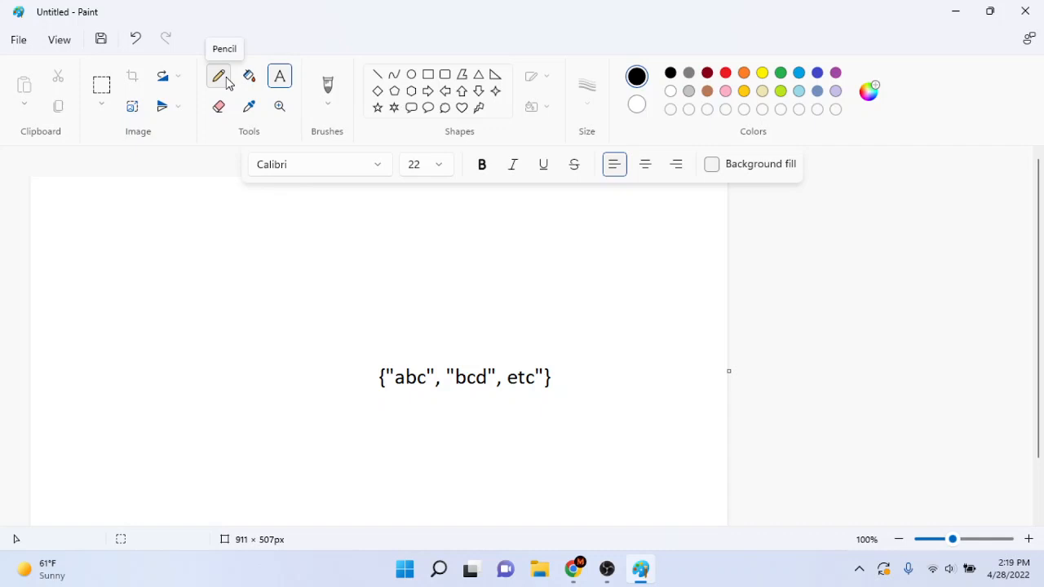
Step: Write "Find number of pairs of {i, j} in an array such that" above the array
click(219, 75)
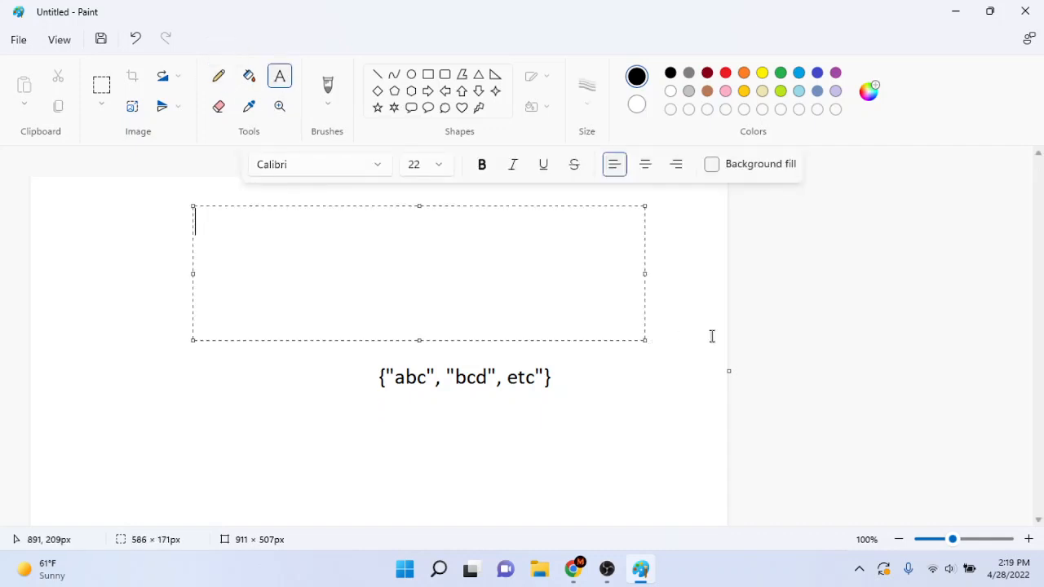
text(G)
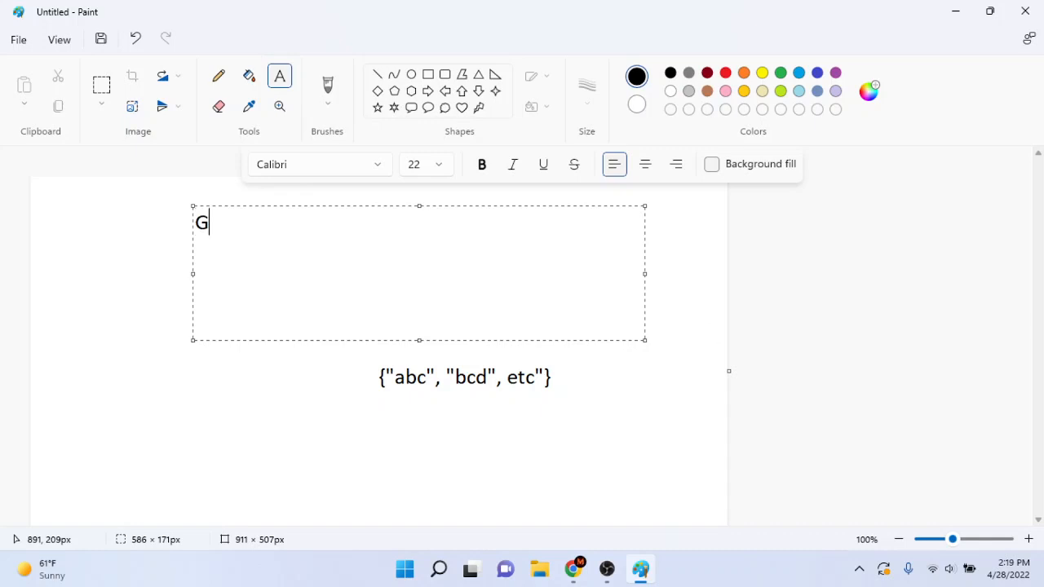
text(ind)
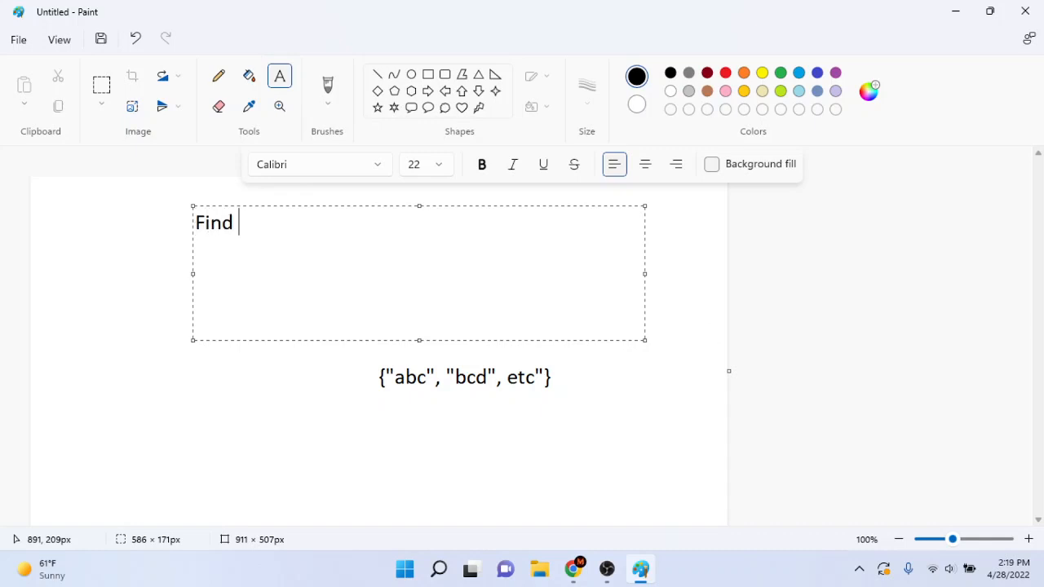
text(i)
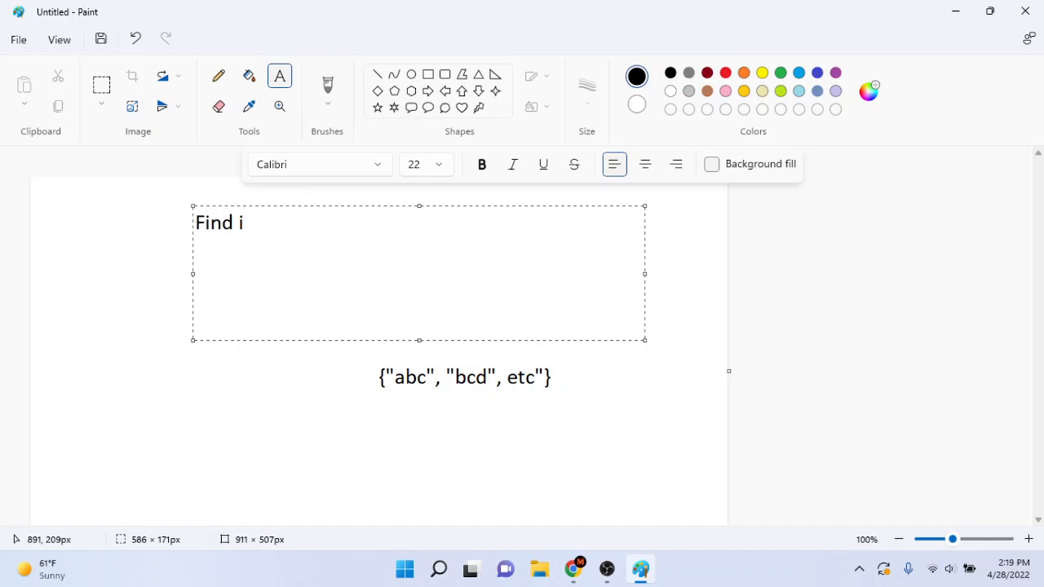
text(number of pai)
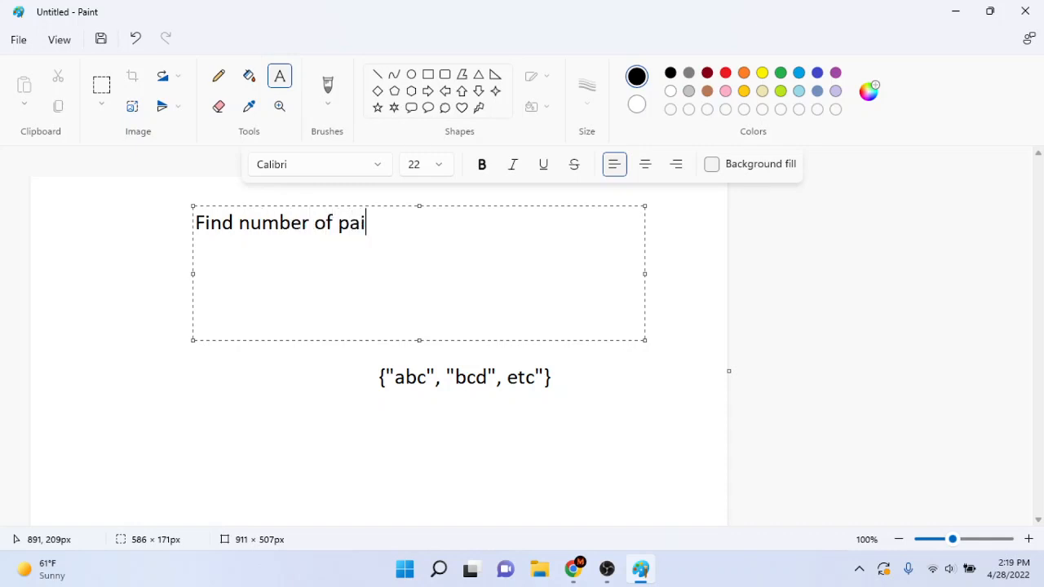
text(rs of {i)
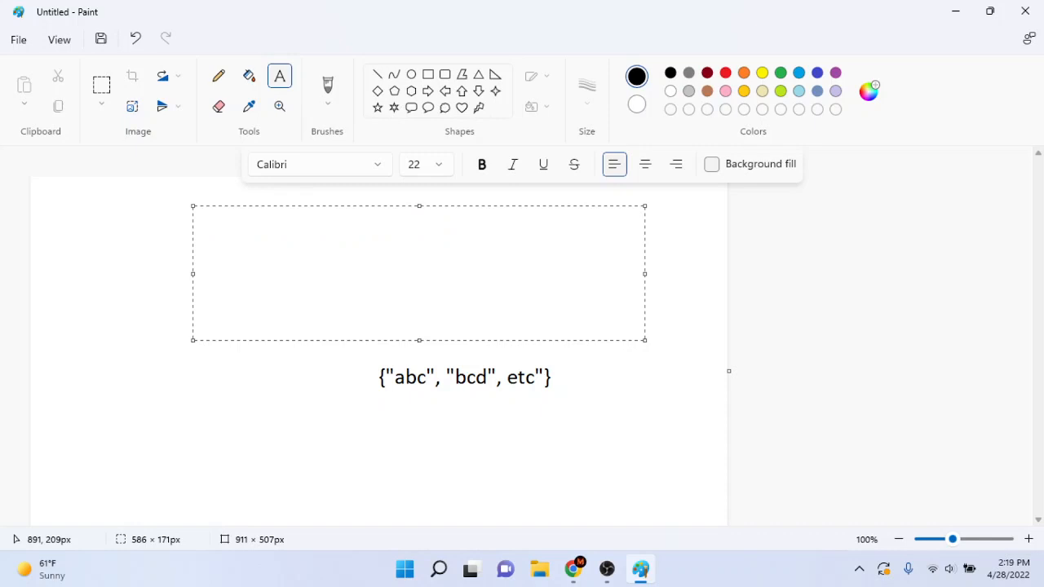
text(Find number of pairs of {i, j} in an array)
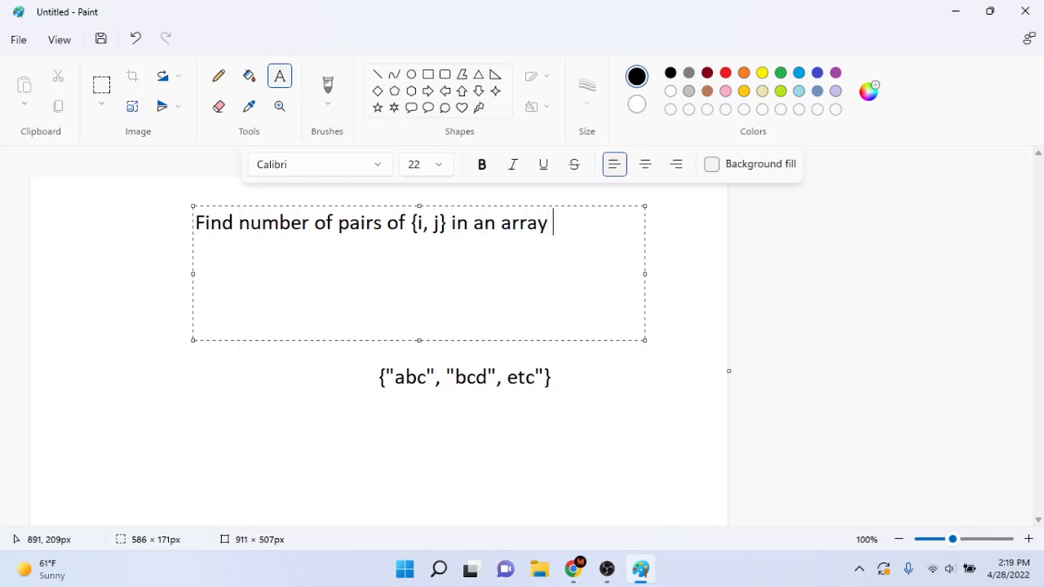
text(such that)
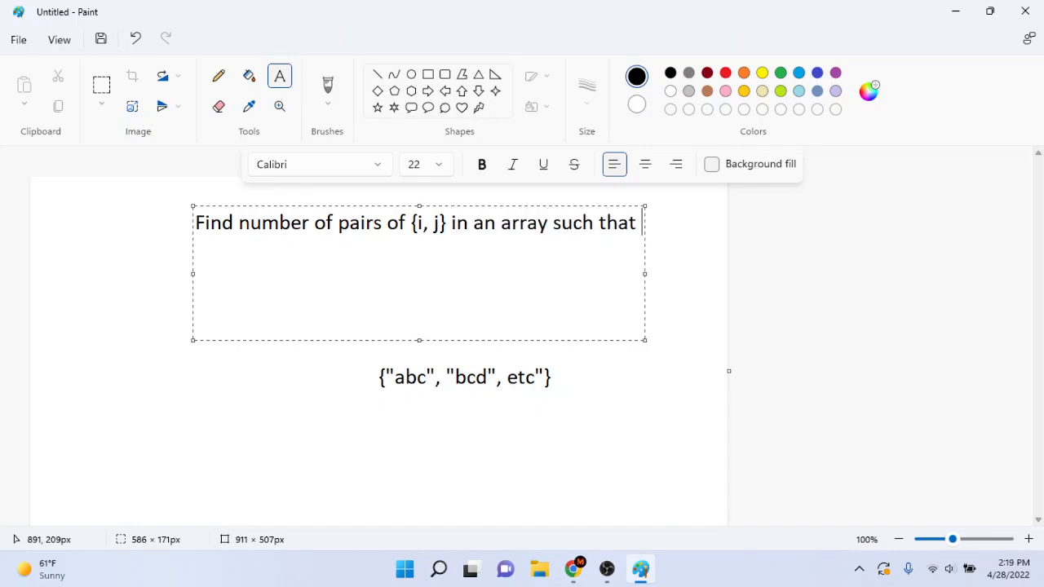
Step: Continue with "you can transform one string to another by adding one character to each"
text(you can transfo)
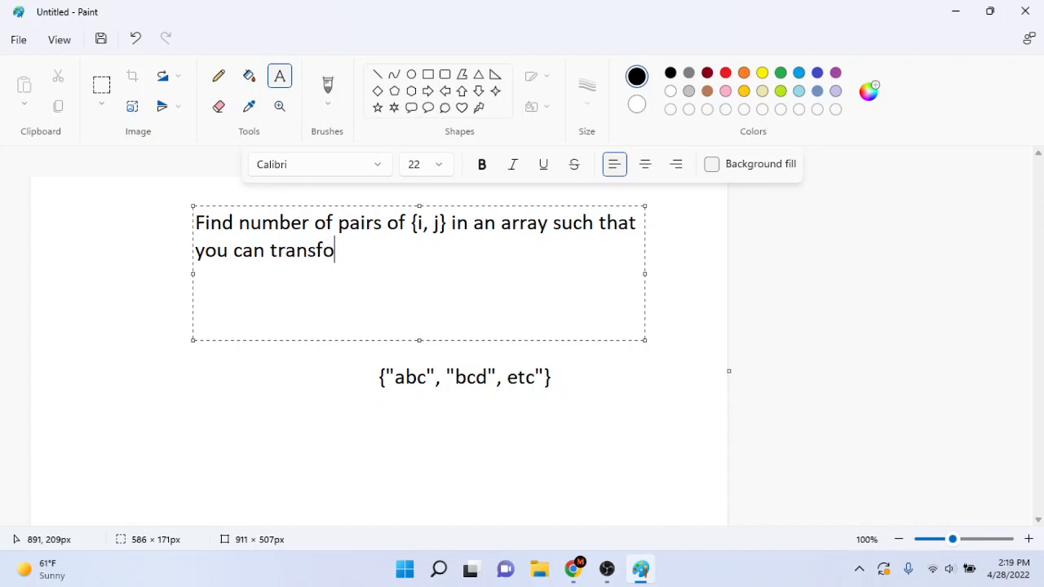
text(rm one st)
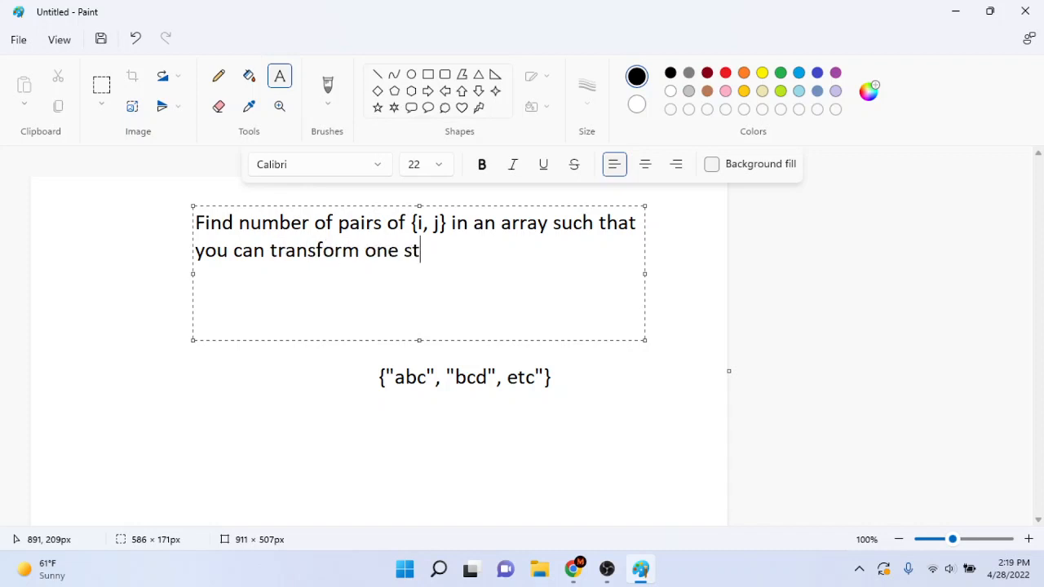
text(ring to antoerh)
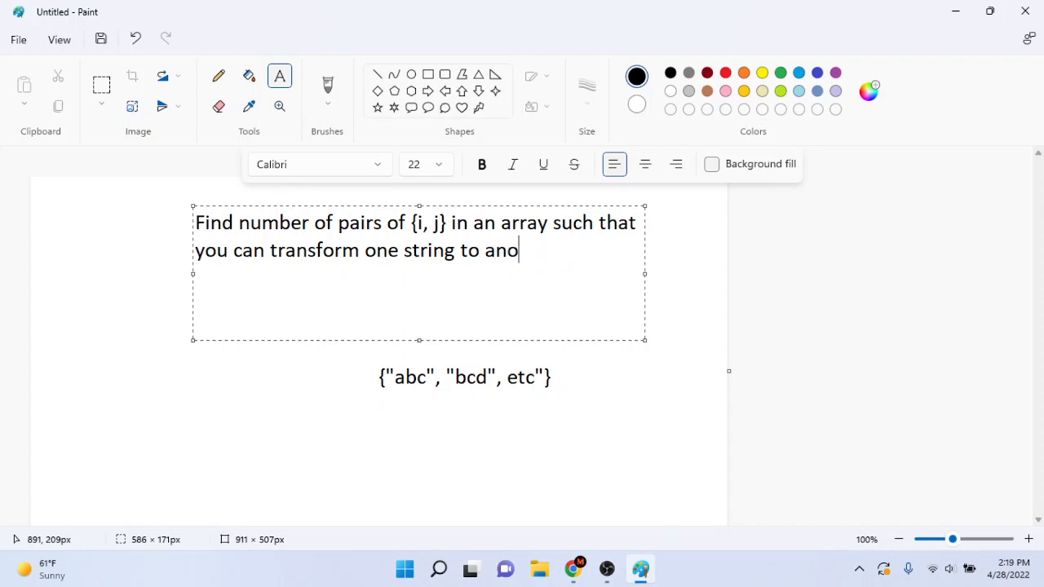
text(ther)
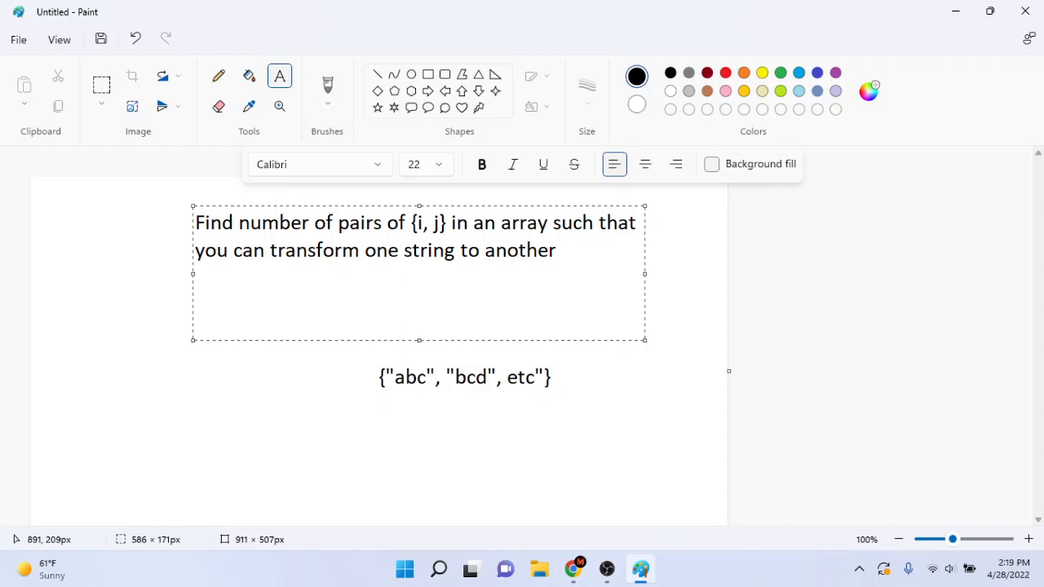
text(by adding)
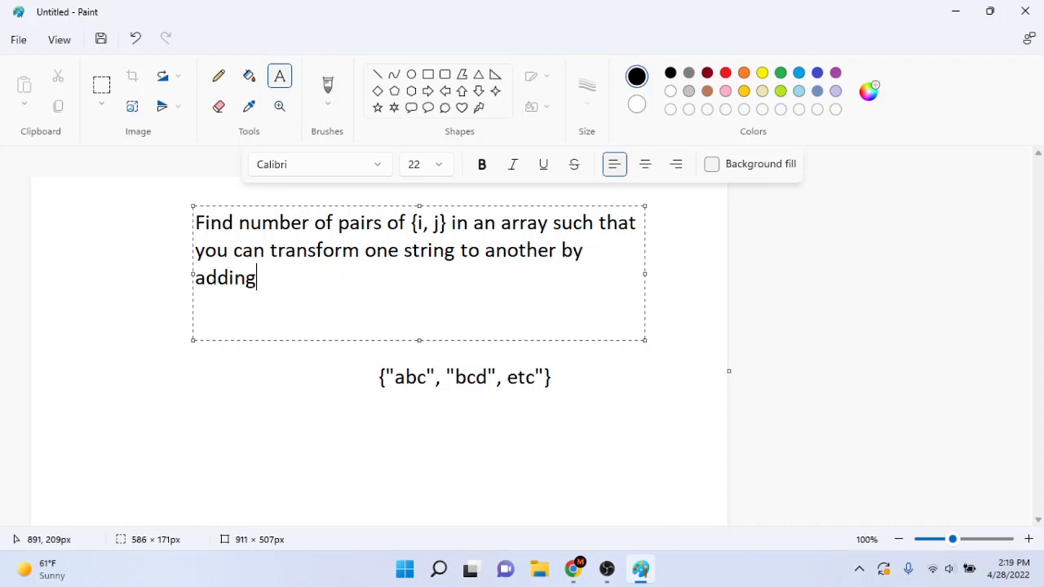
text(one charac)
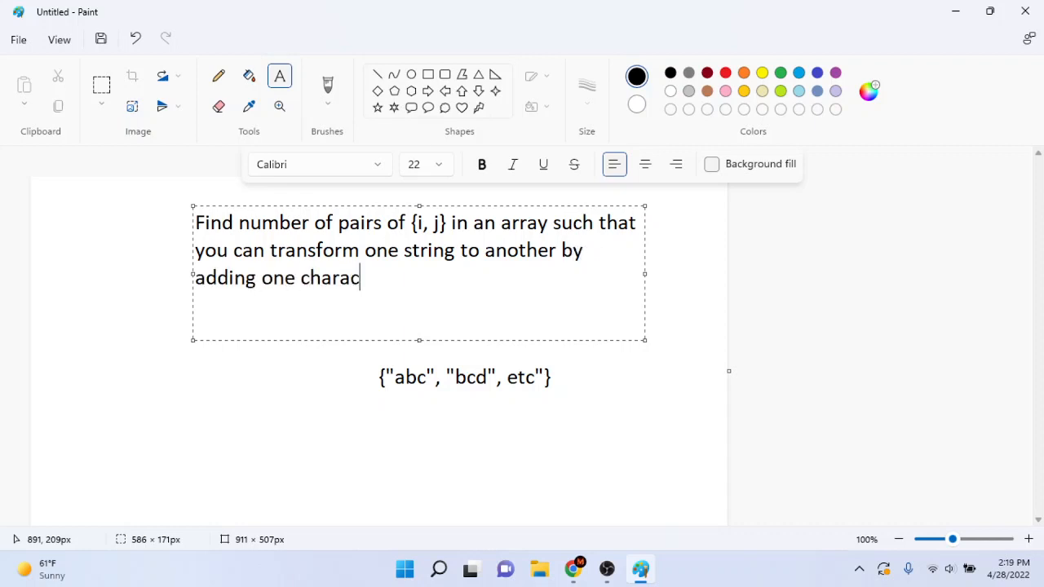
text(ter to each)
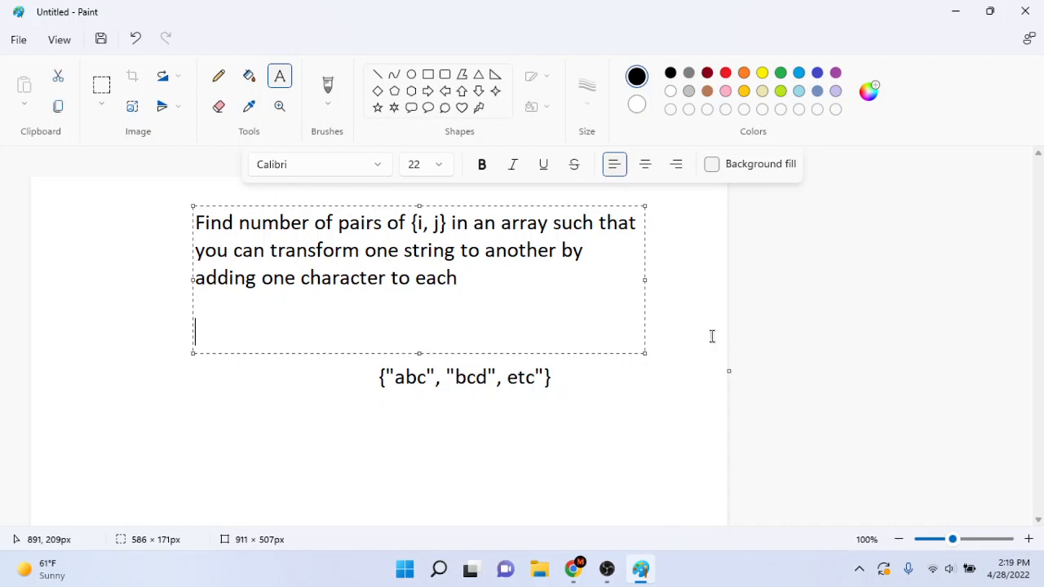
Step: Add the example line "abc-> bcd" beneath the problem statement
text(abc-> b)
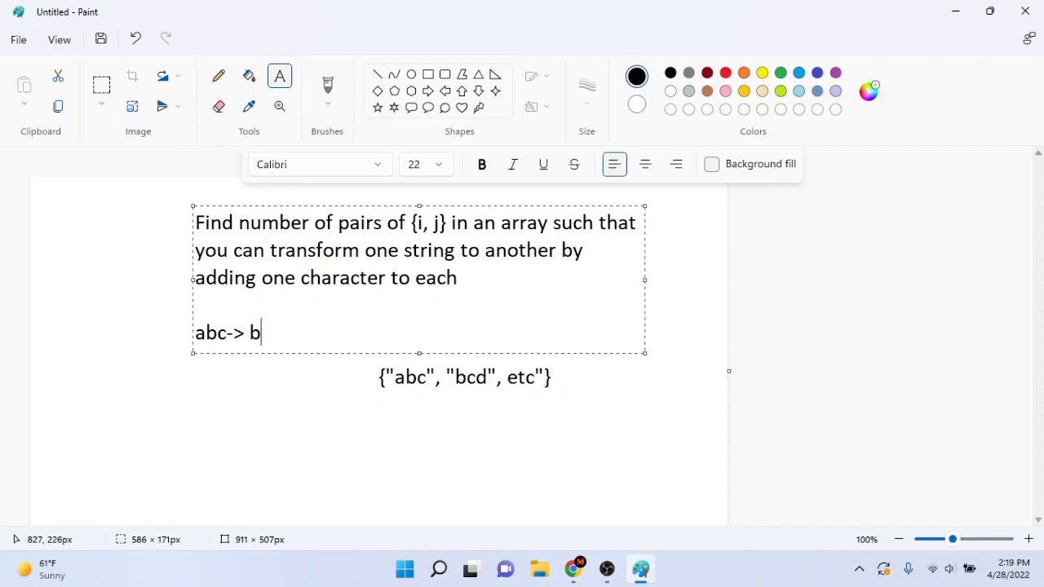
text(c)
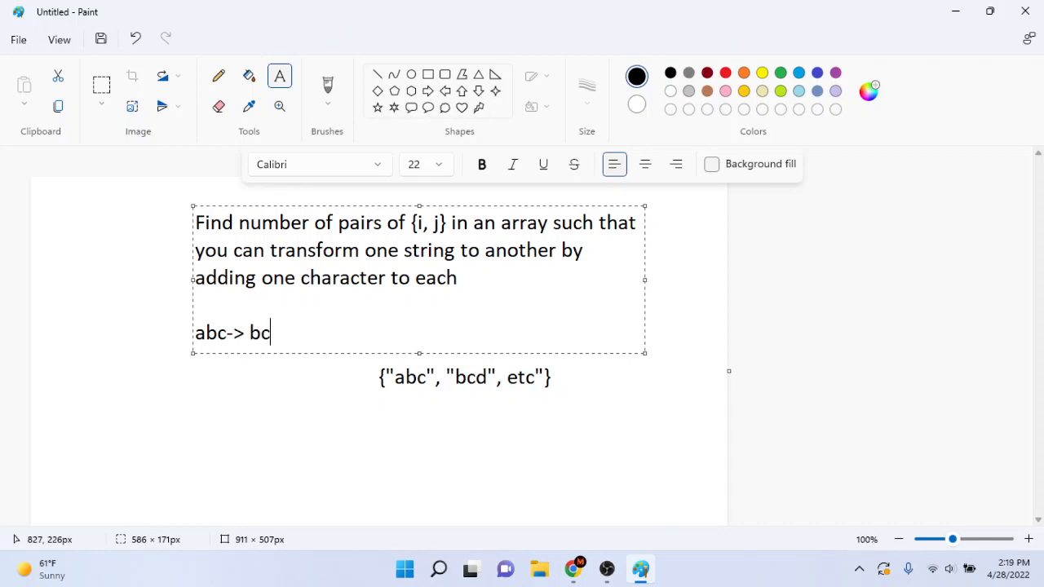
text(d)
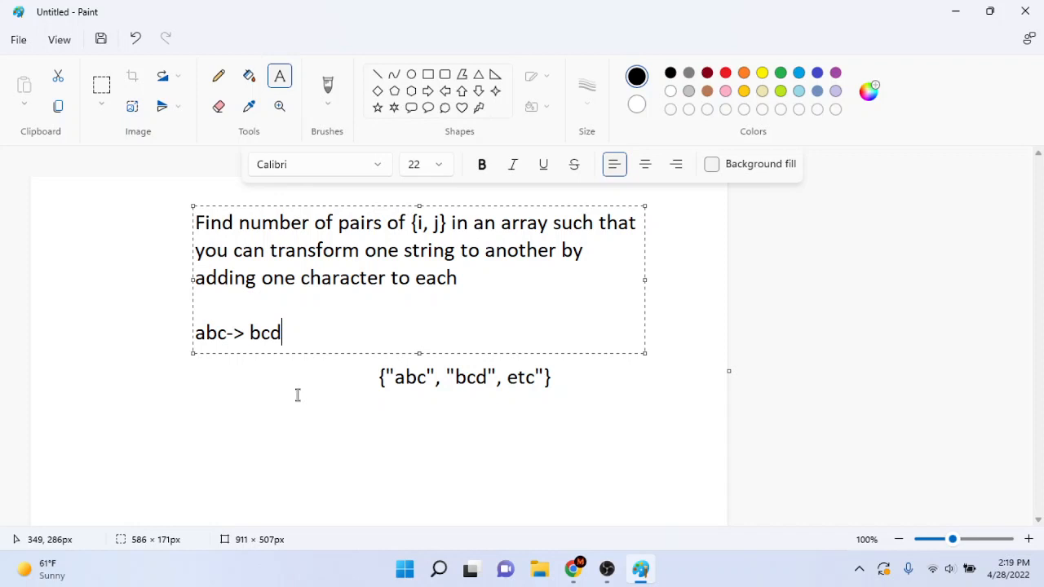
mouse_move(418, 383)
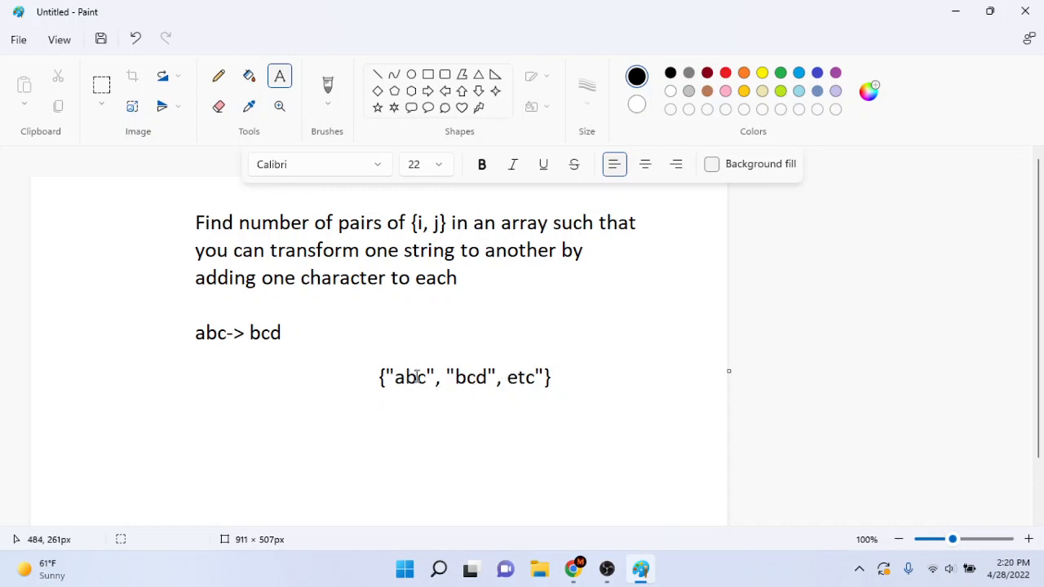
mouse_move(452, 391)
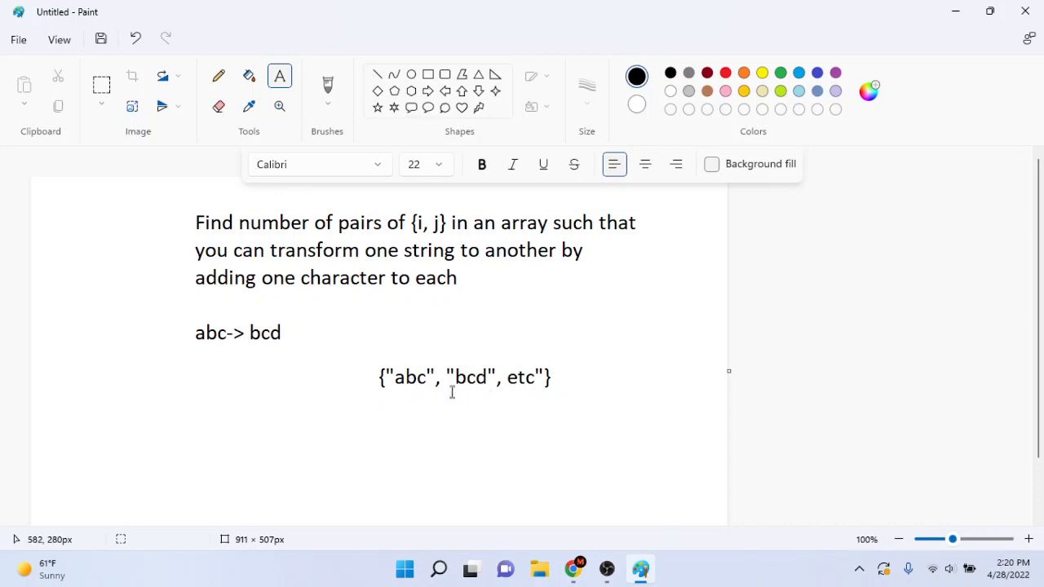
mouse_move(504, 235)
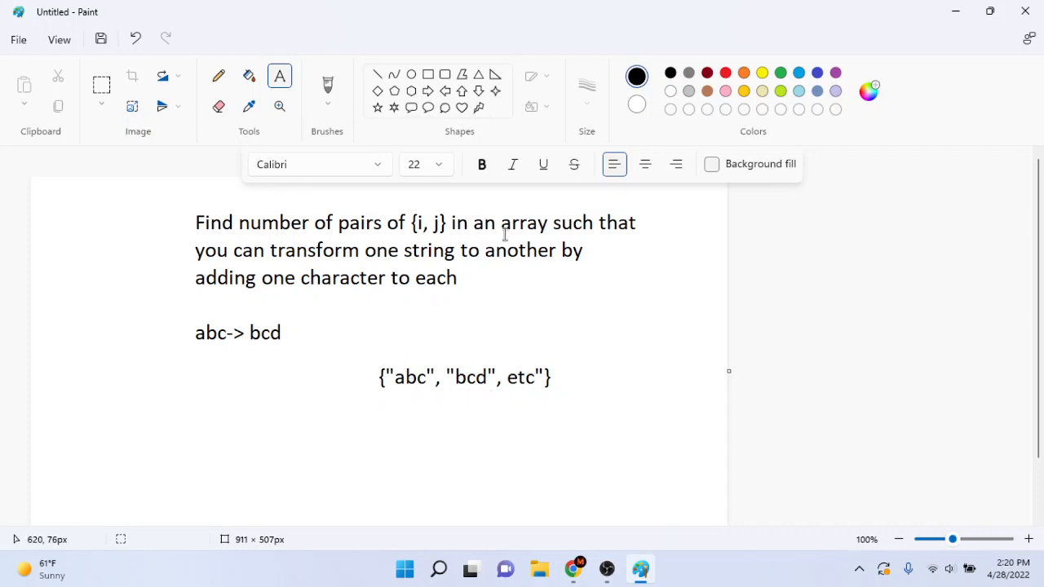
mouse_move(307, 300)
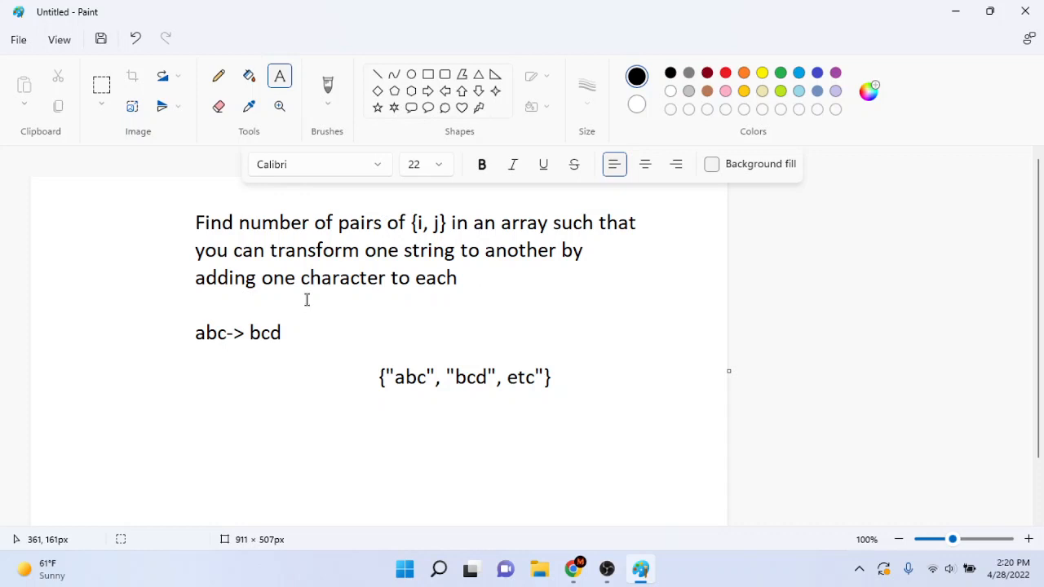
mouse_move(344, 287)
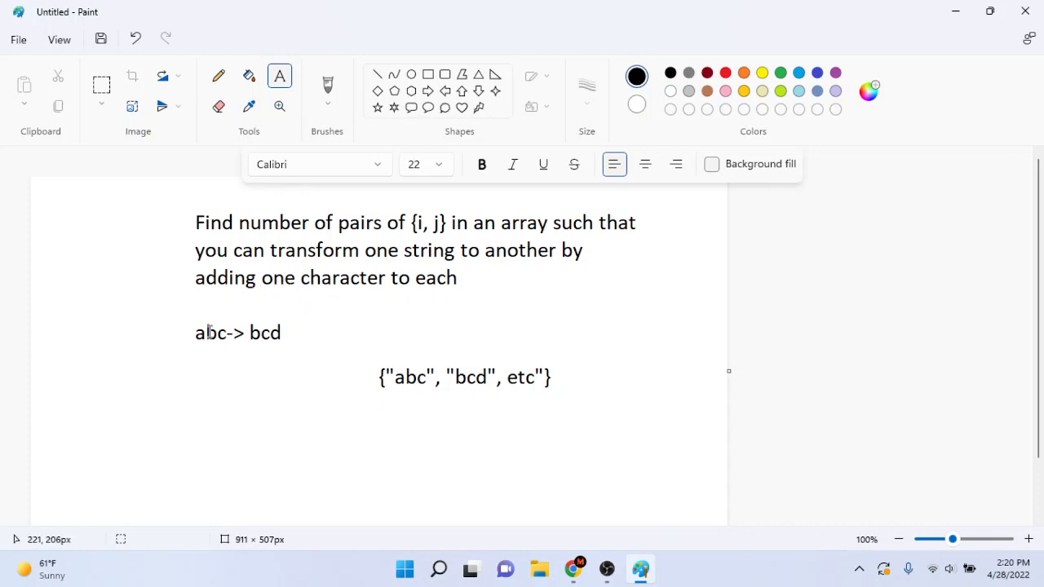
mouse_move(411, 251)
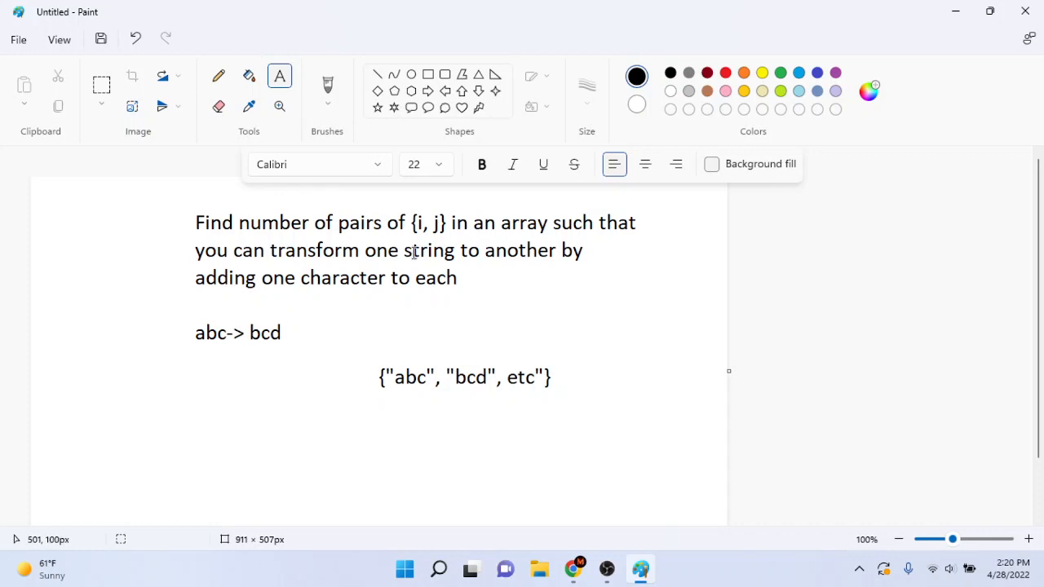
mouse_move(502, 290)
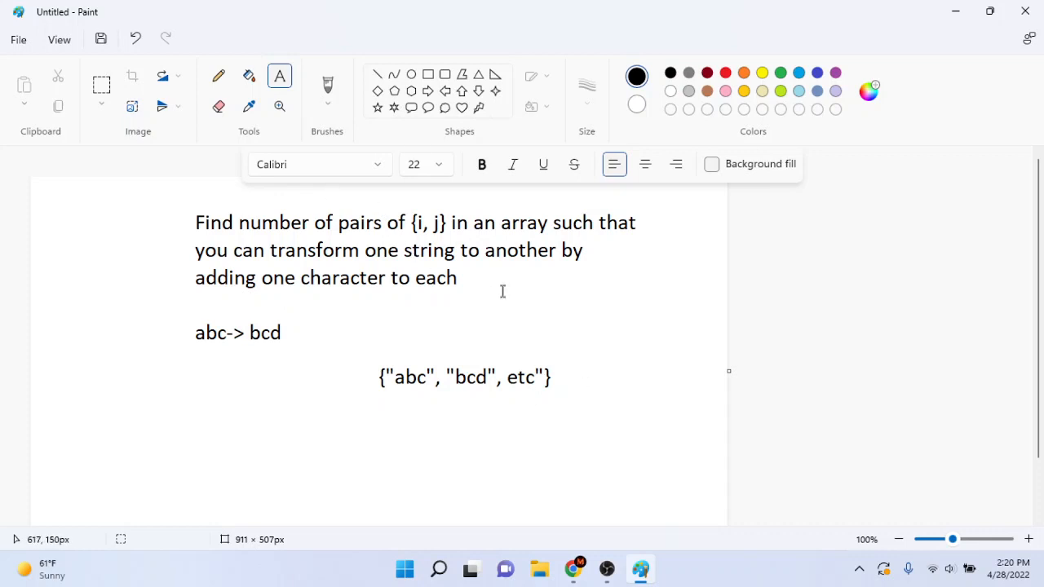
mouse_move(492, 287)
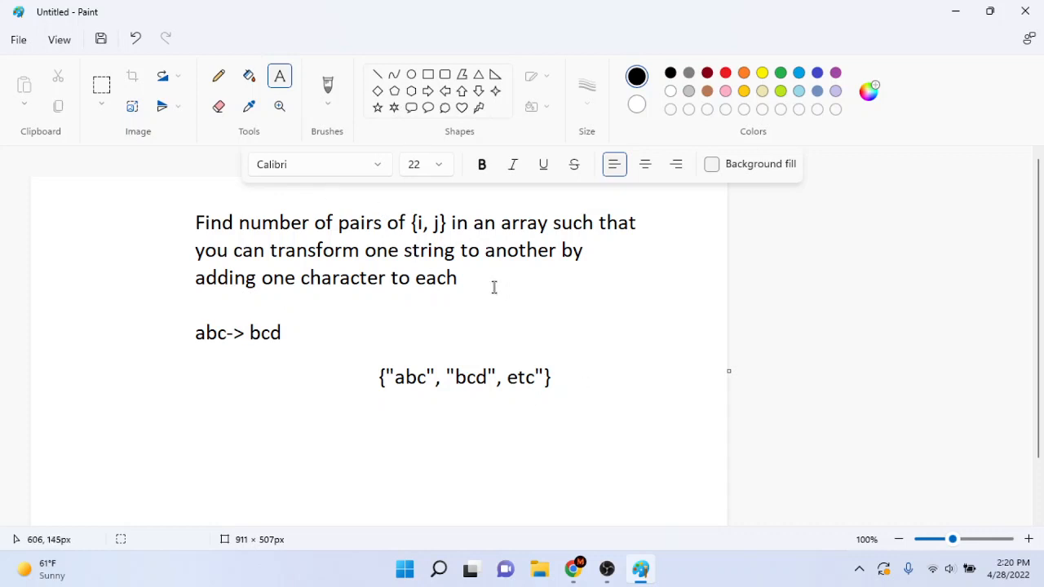
Step: Commit the text to the canvas and switch to freehand drawing
click(219, 75)
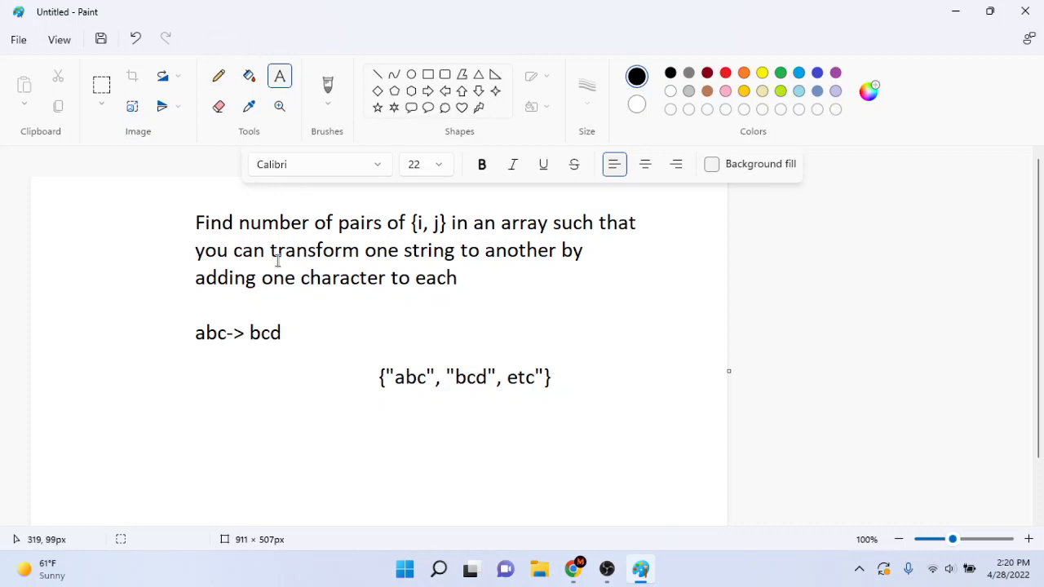
click(218, 75)
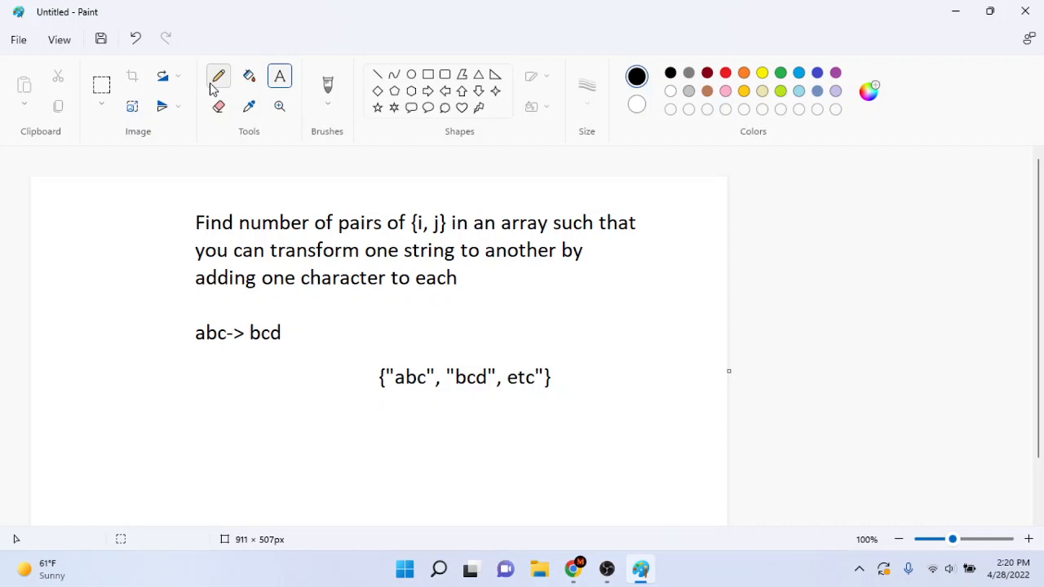
Step: Underline abc, sketch a long arrow above the array and box its "abc" entry
click(219, 75)
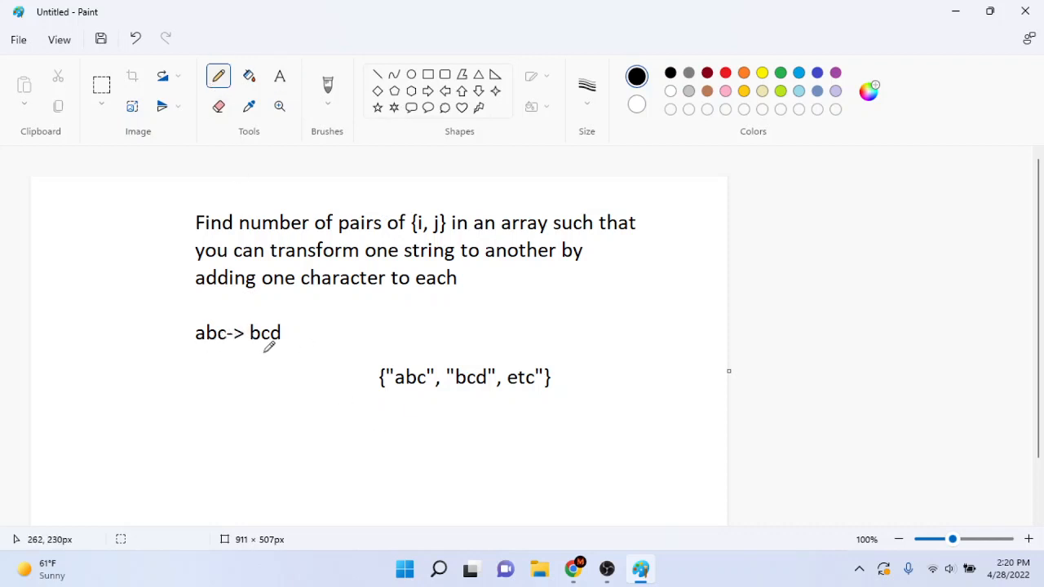
mouse_move(424, 271)
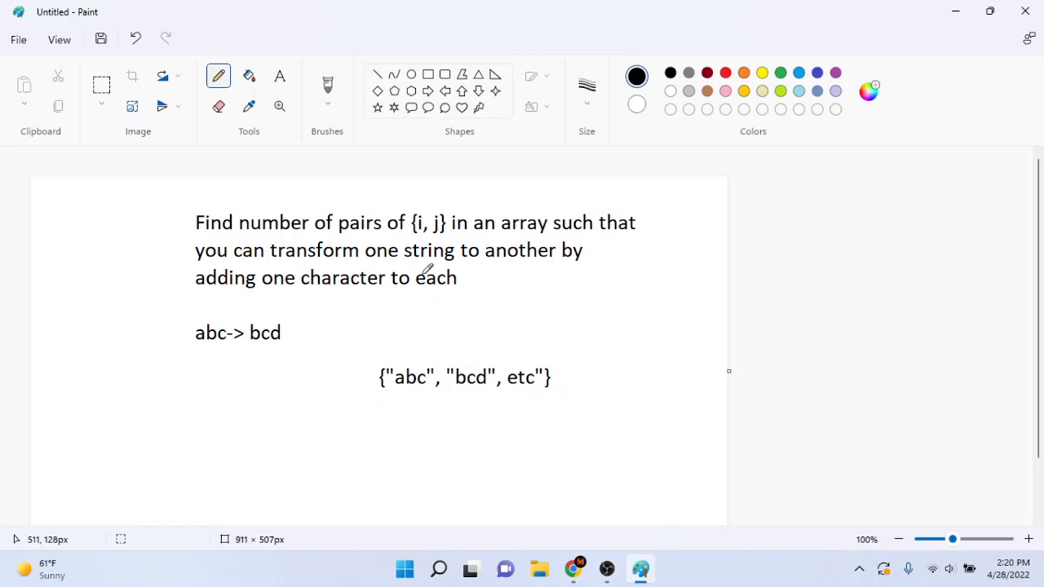
mouse_move(290, 326)
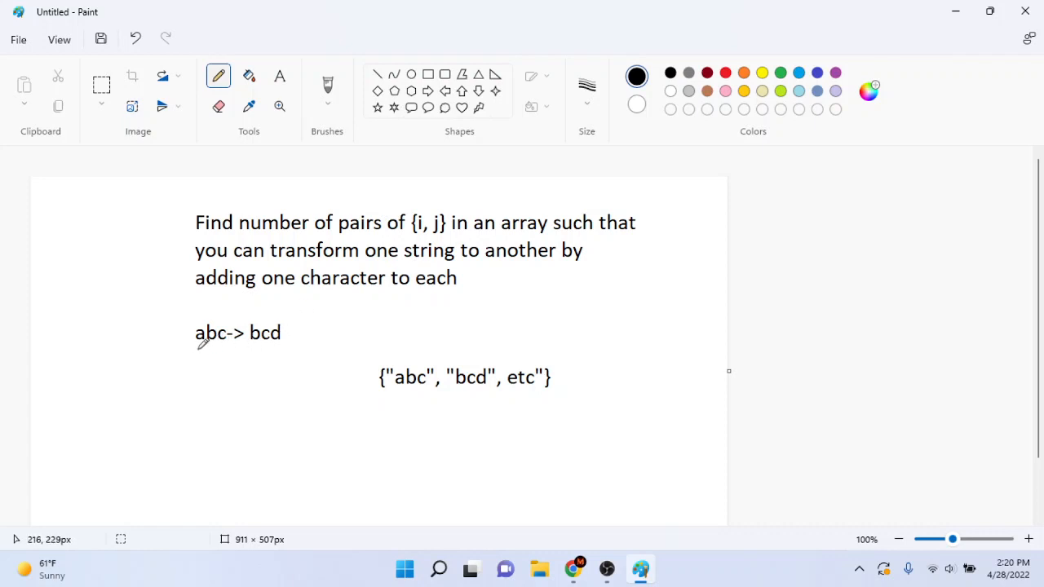
drag(194, 349, 232, 349)
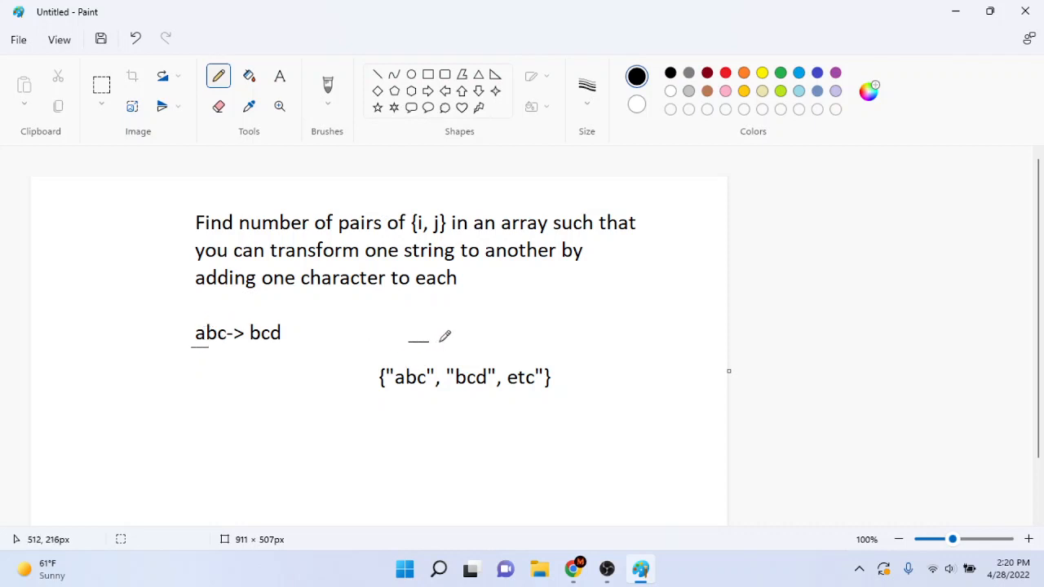
drag(408, 343, 579, 351)
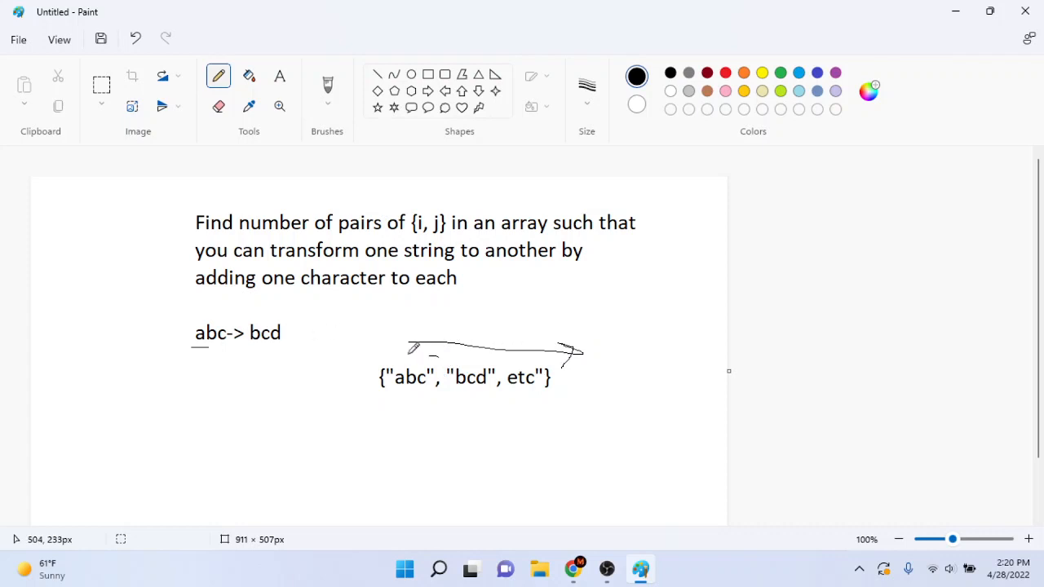
drag(375, 351, 440, 399)
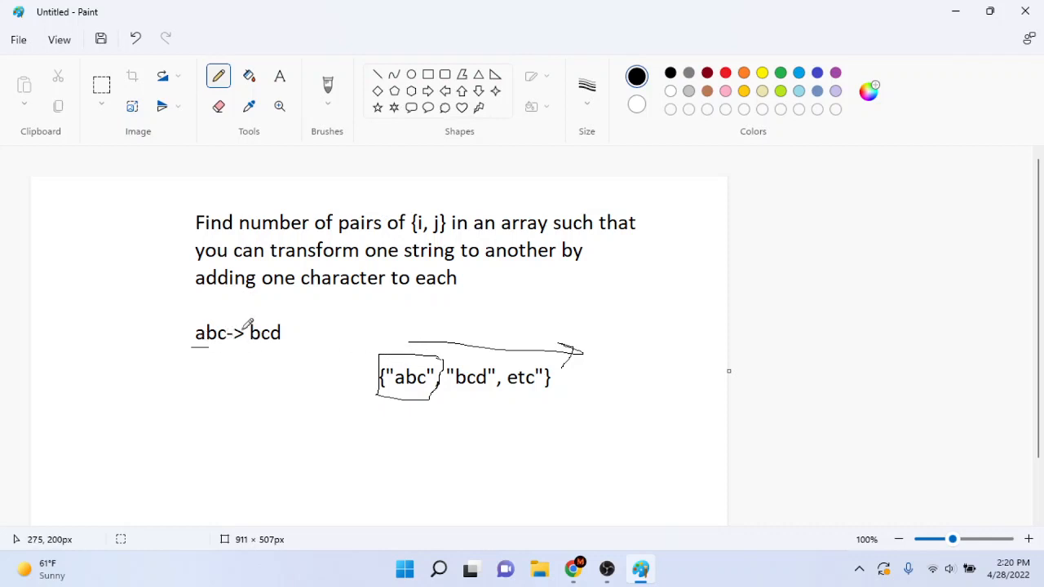
mouse_move(206, 341)
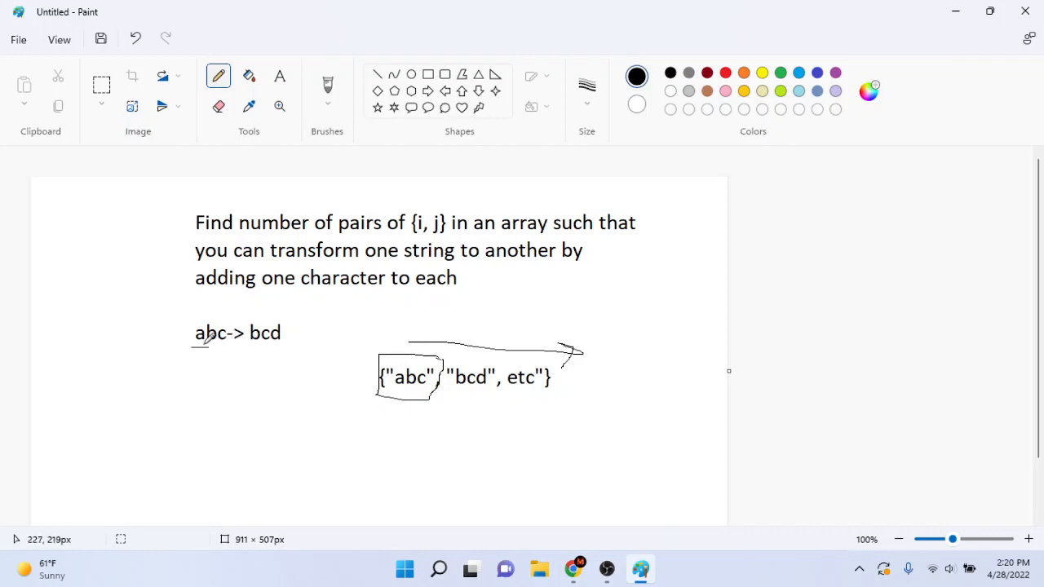
mouse_move(209, 358)
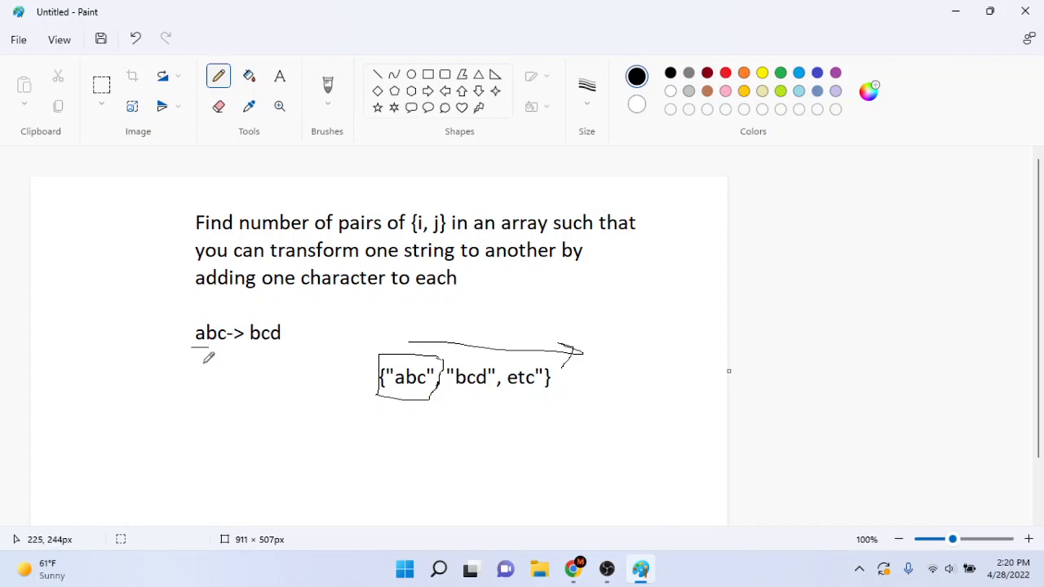
Step: Draw arrows under a, b, c with handwritten b, c, d showing each letter shifting by one
drag(199, 357, 199, 367)
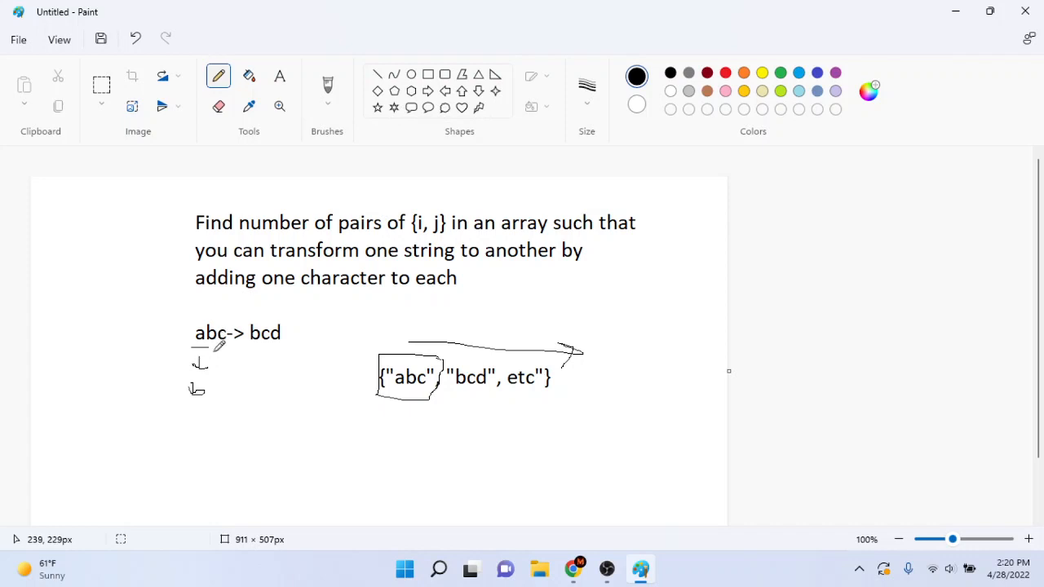
drag(210, 342, 222, 383)
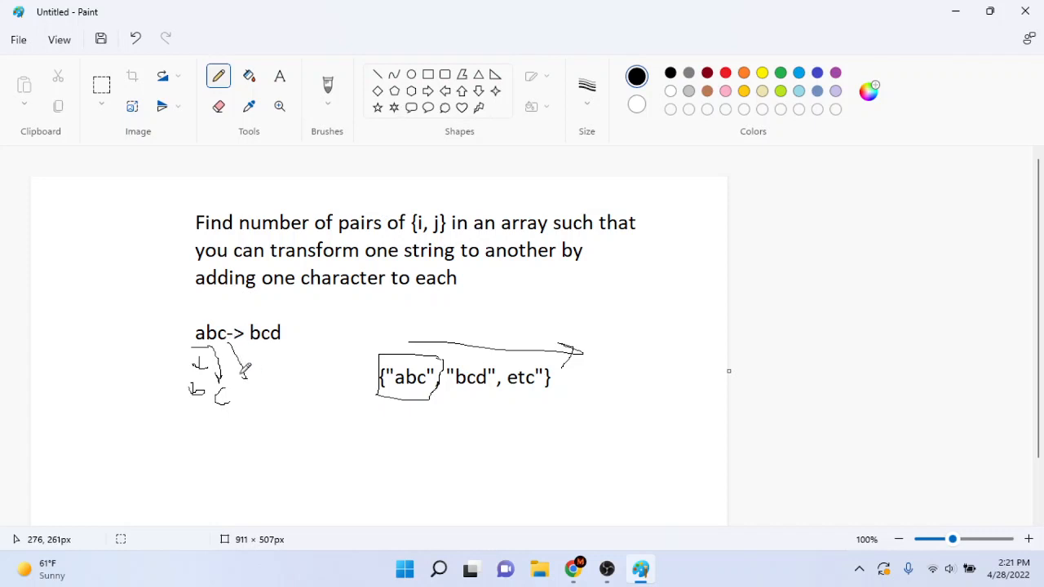
drag(245, 367, 248, 399)
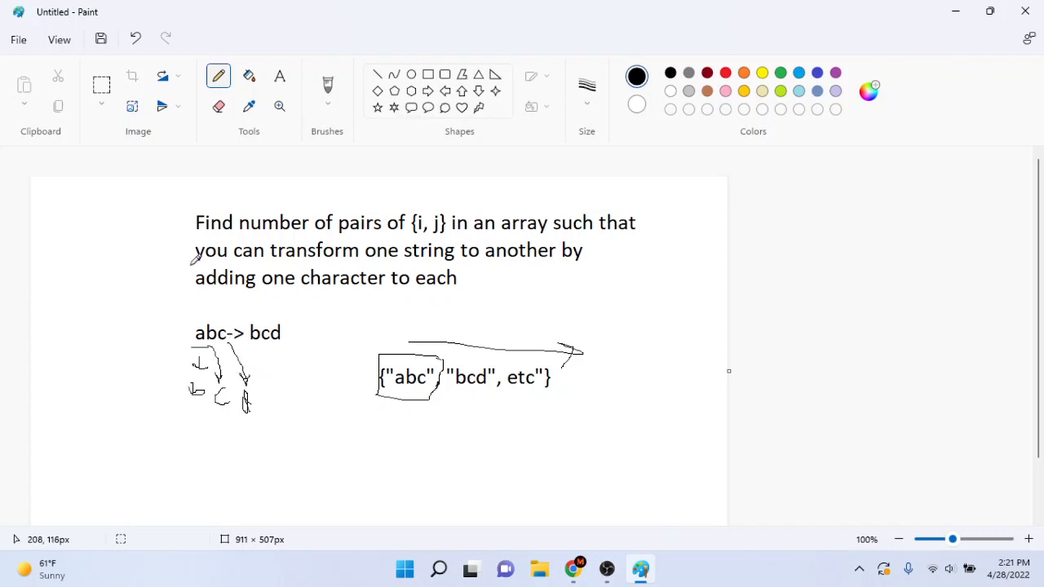
mouse_move(214, 261)
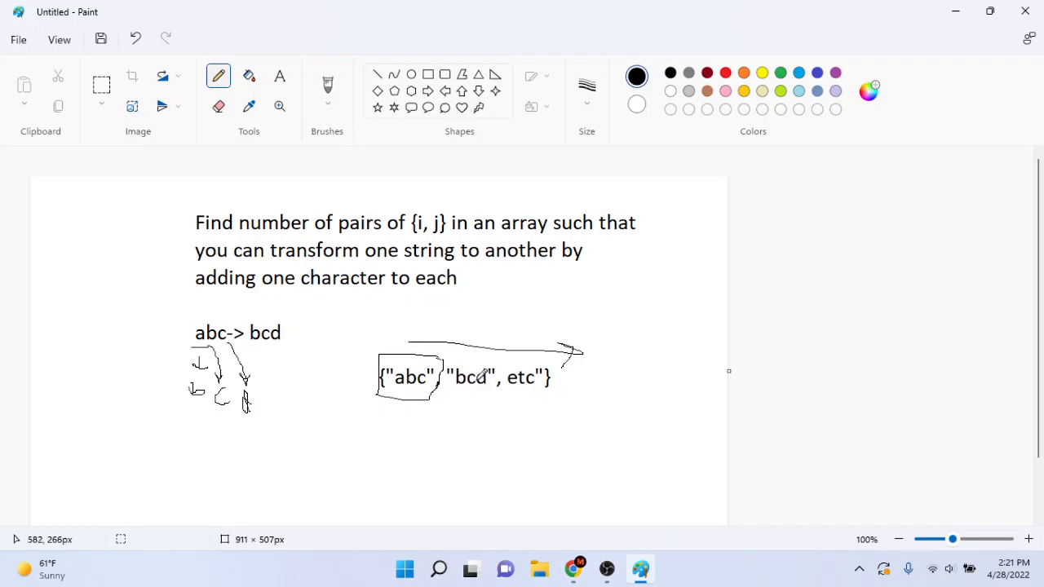
mouse_move(470, 367)
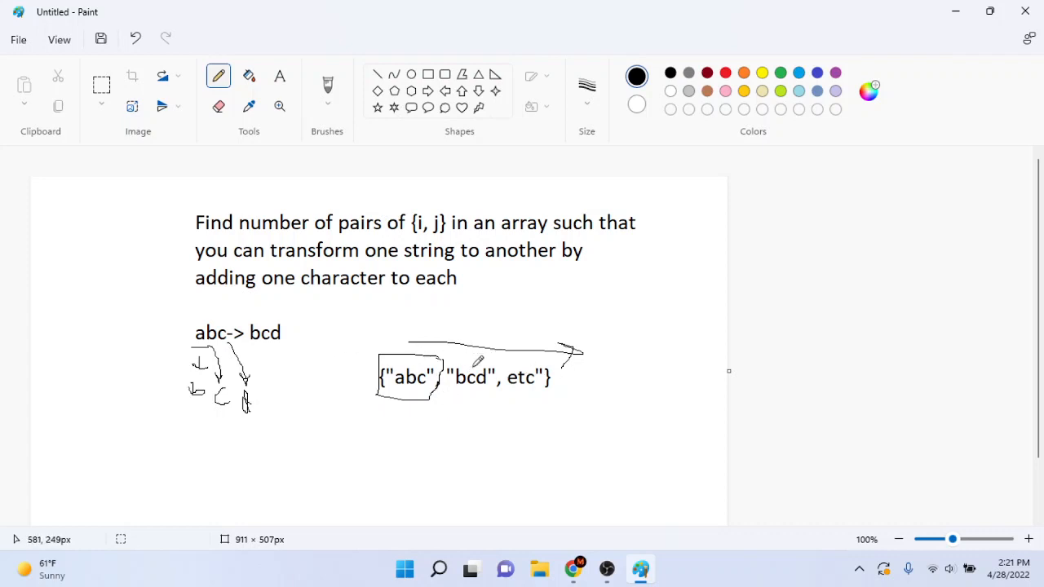
mouse_move(611, 338)
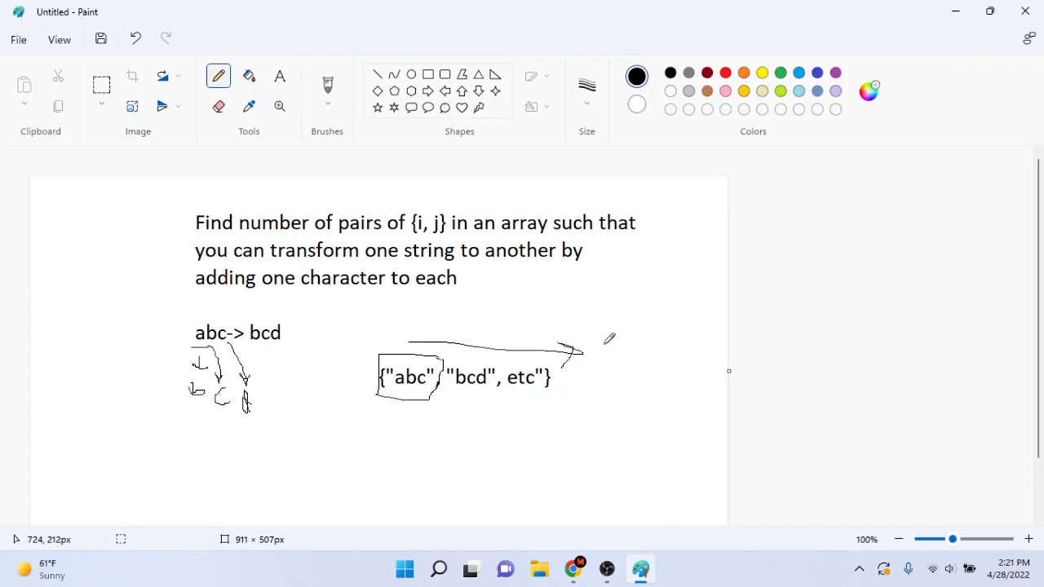
mouse_move(339, 364)
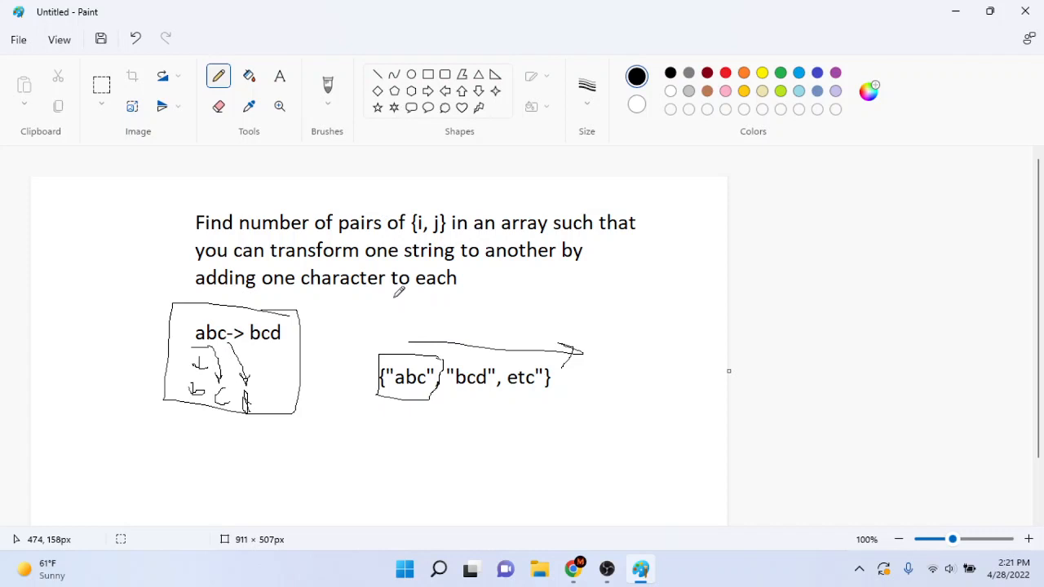
mouse_move(450, 280)
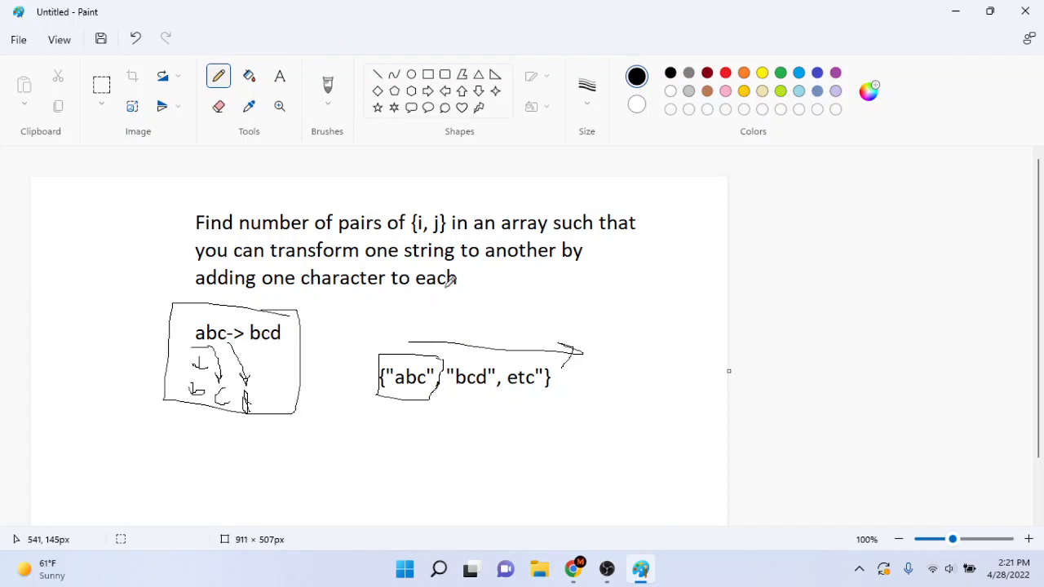
mouse_move(520, 305)
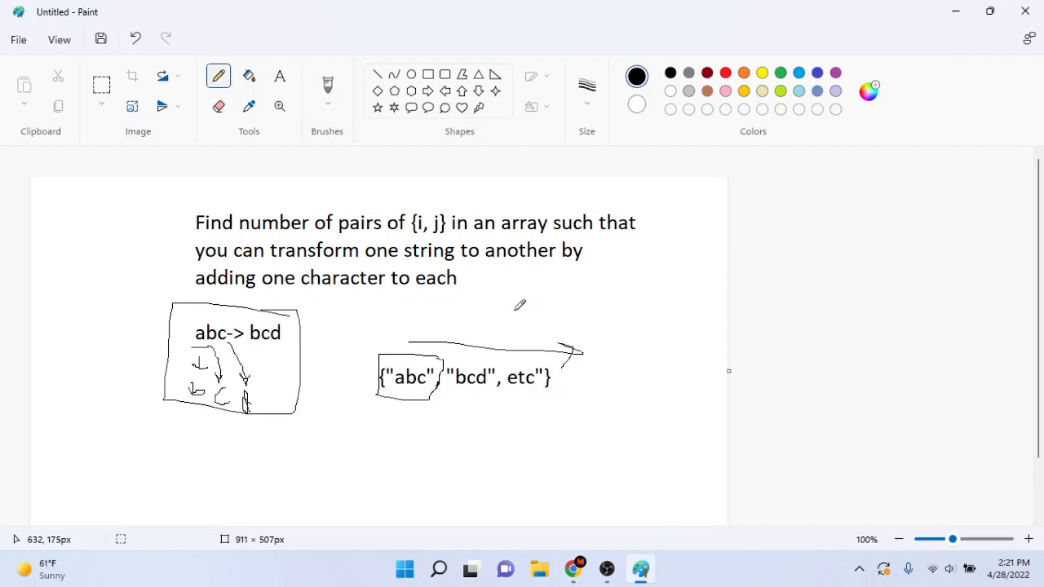
mouse_move(404, 297)
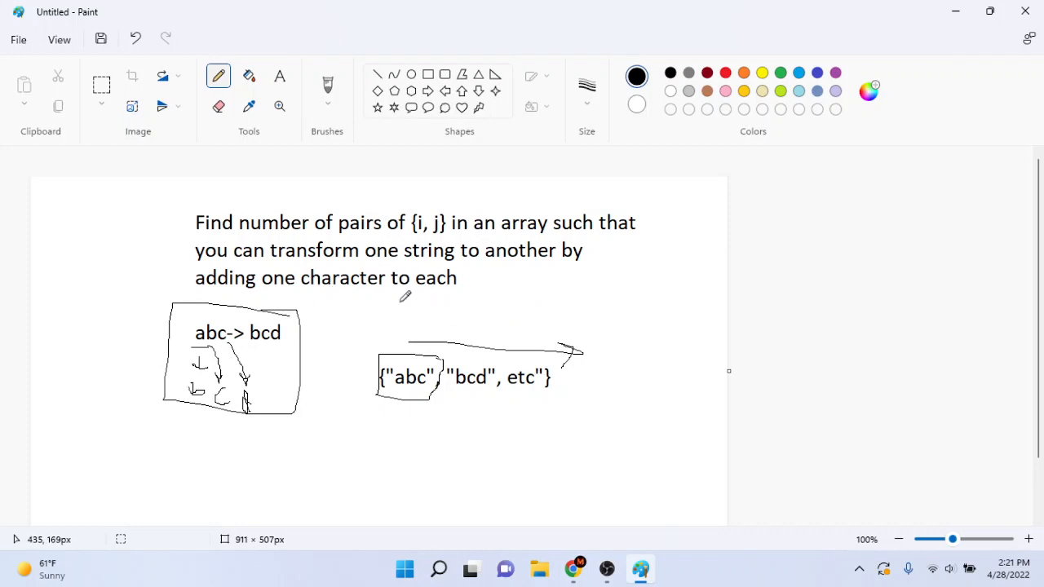
mouse_move(408, 286)
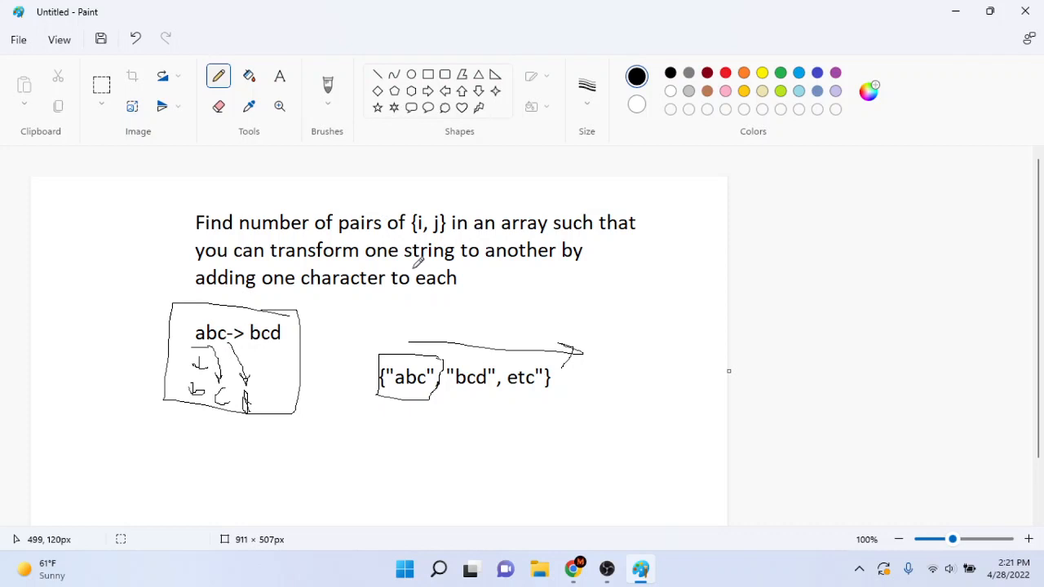
mouse_move(411, 271)
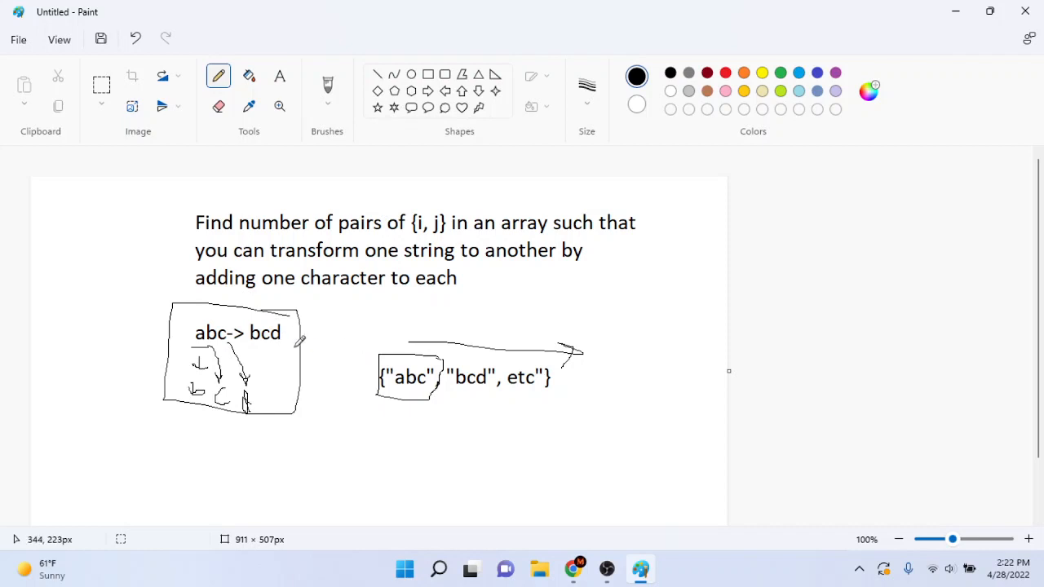
mouse_move(204, 307)
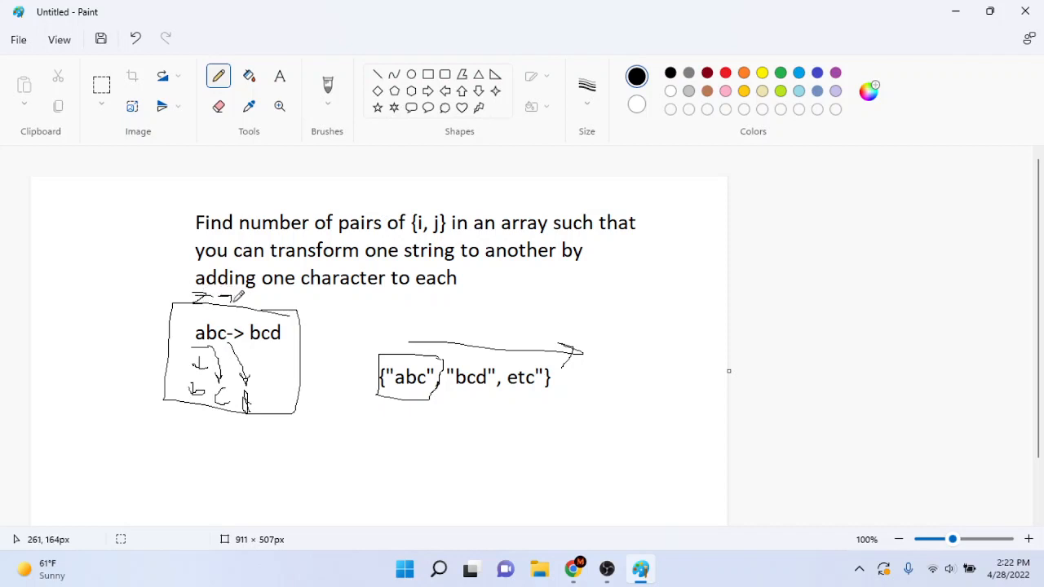
mouse_move(231, 307)
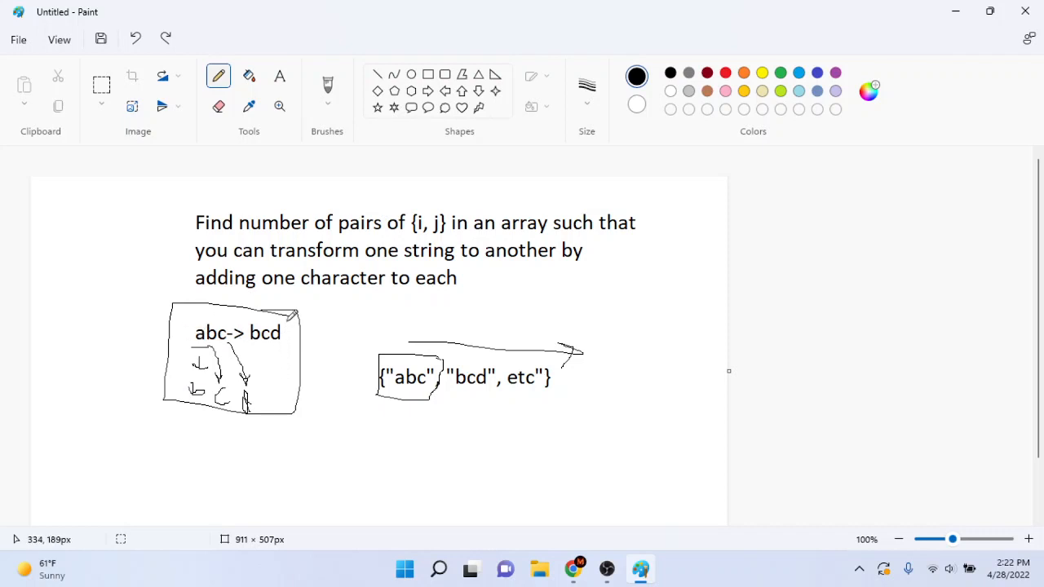
mouse_move(365, 326)
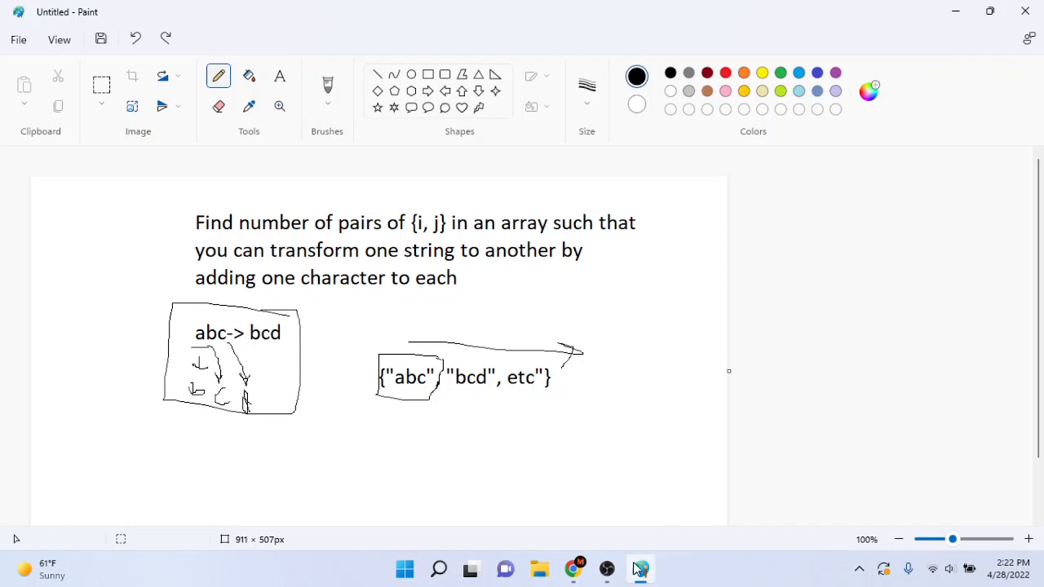
mouse_move(607, 567)
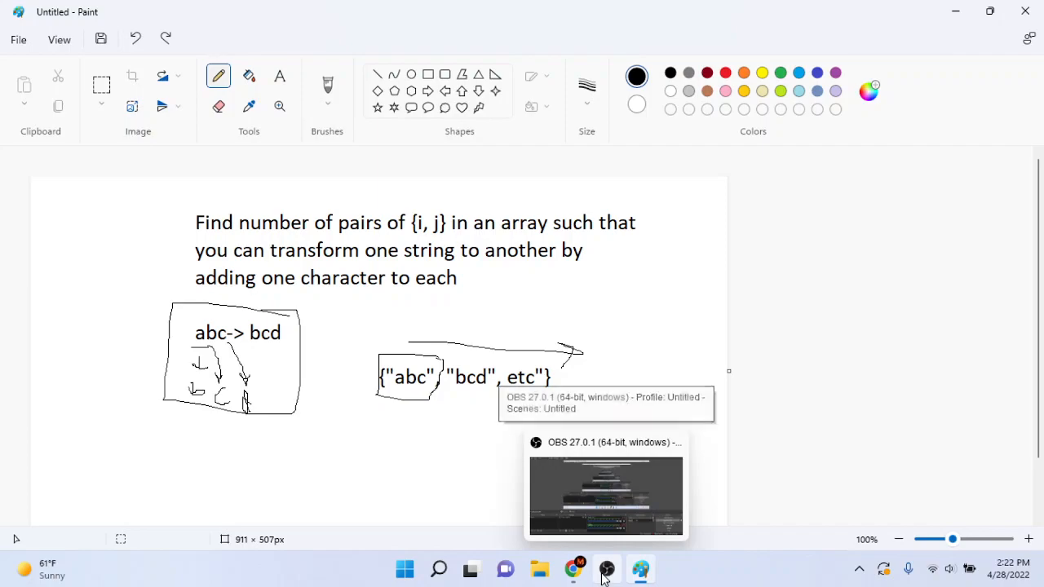